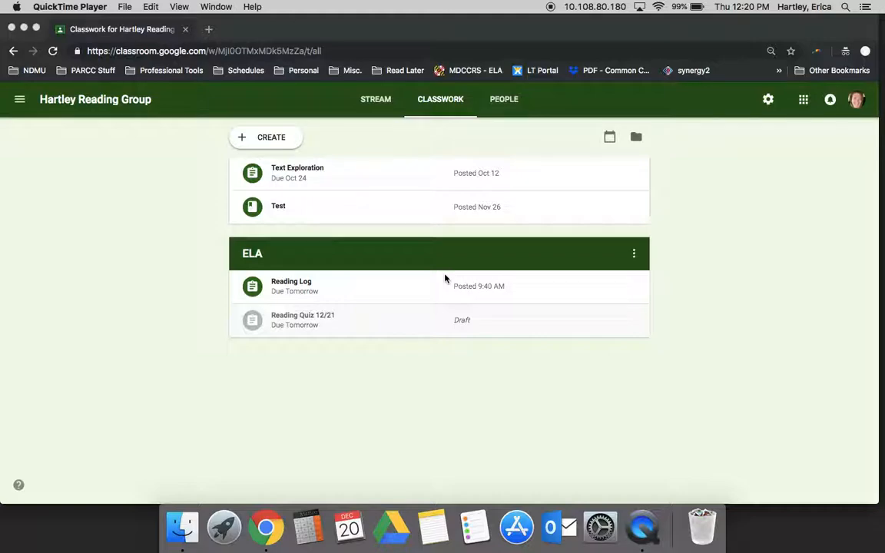
{"action": "mouse_move", "coordinate": [557, 163]}
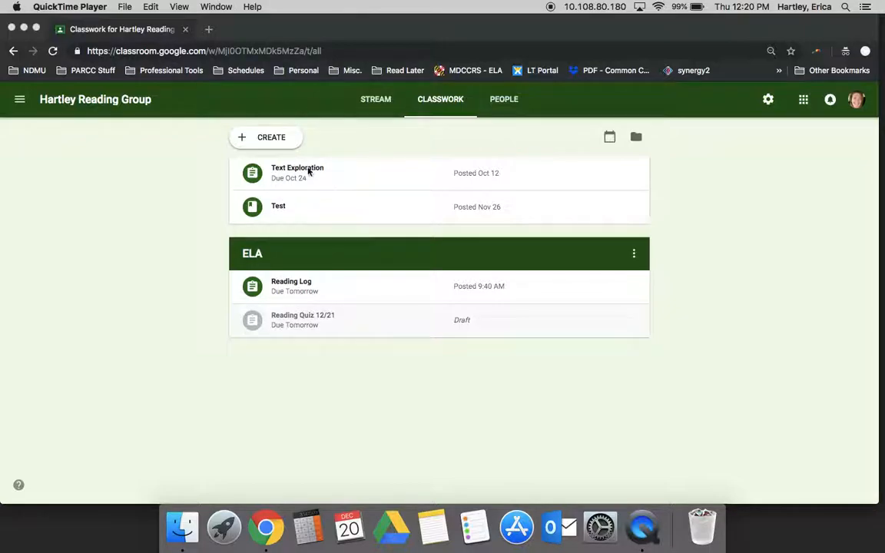
{"action": "mouse_move", "coordinate": [295, 166]}
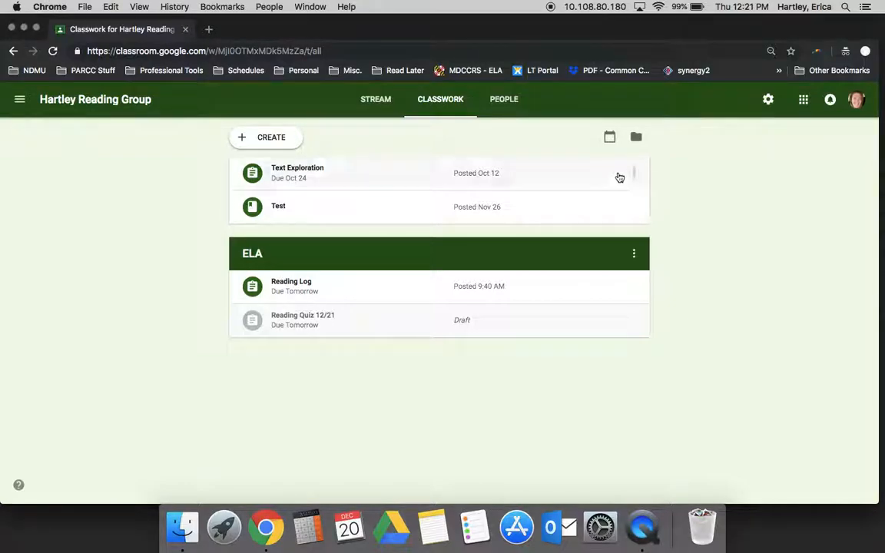
- Expand the Text Exploration assignment and show its Edit, Delete, Copy link options
{"action": "left_click", "coordinate": [298, 172]}
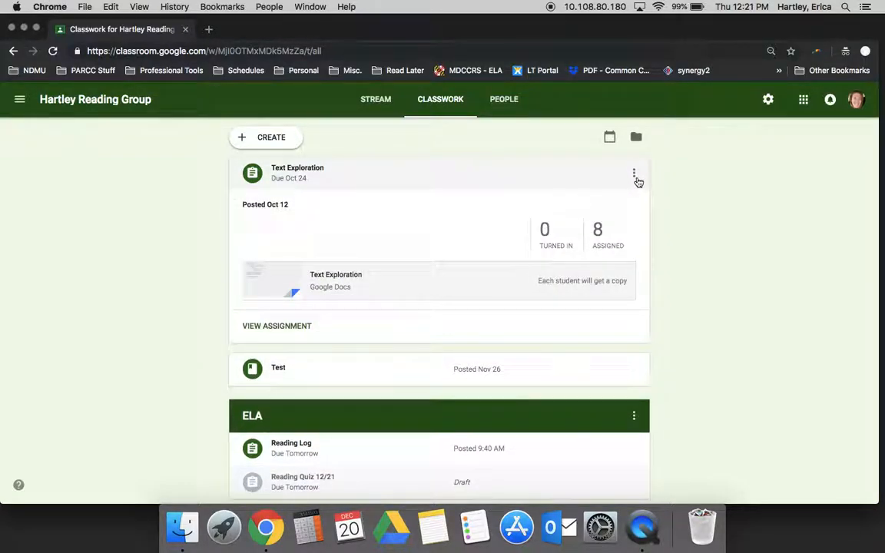
{"action": "left_click", "coordinate": [633, 172]}
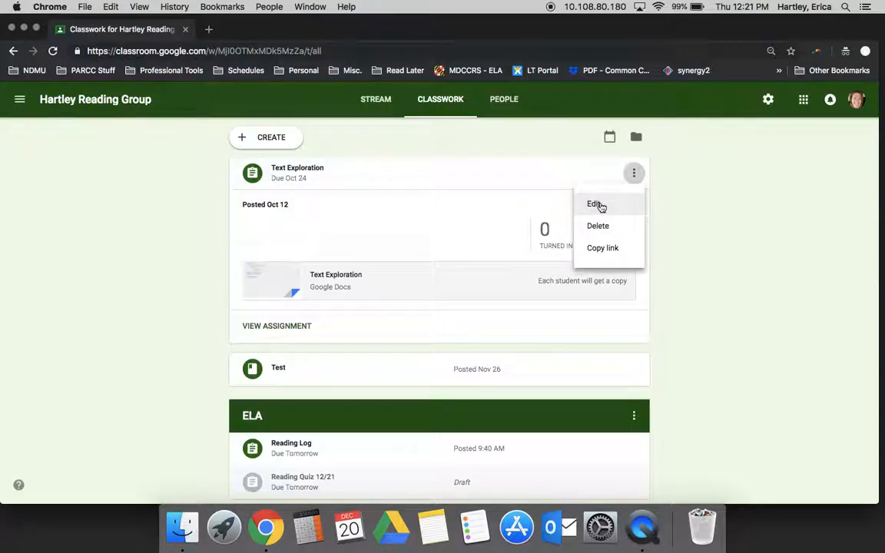
{"action": "mouse_move", "coordinate": [612, 224]}
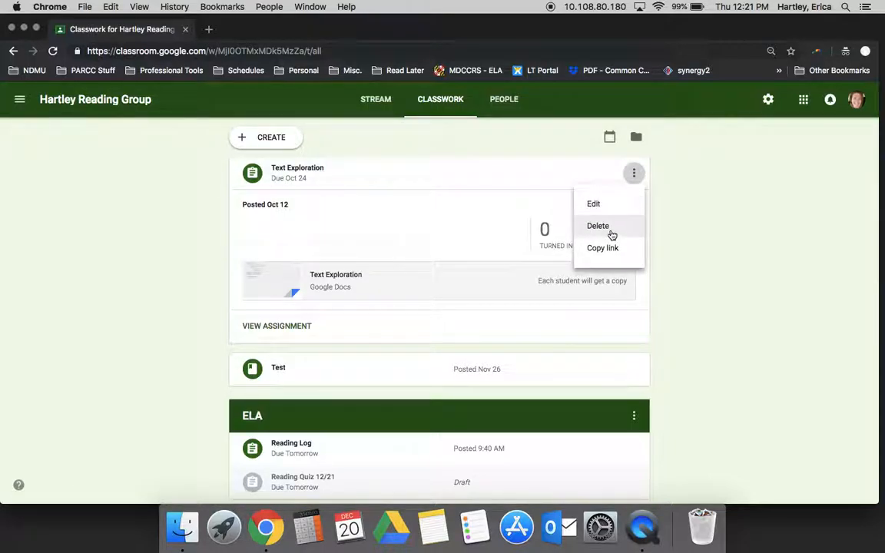
{"action": "mouse_move", "coordinate": [602, 247]}
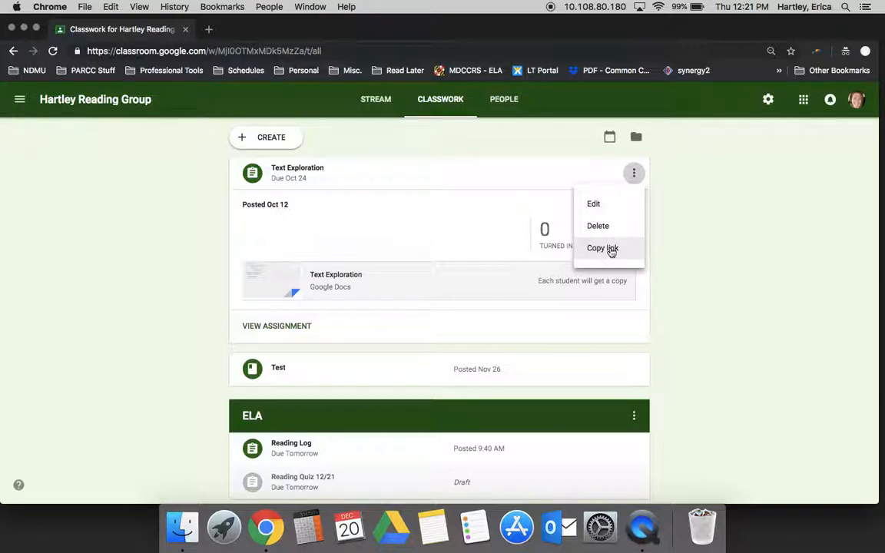
{"action": "mouse_move", "coordinate": [593, 202]}
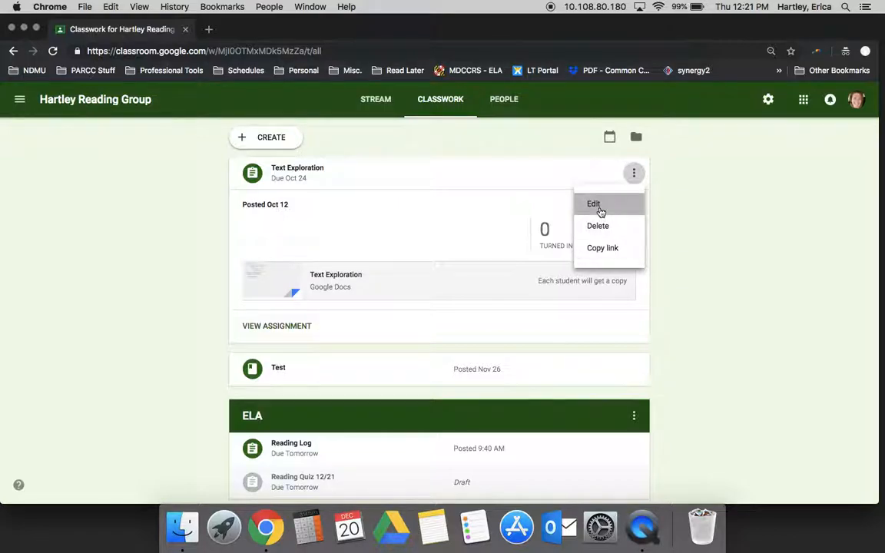
{"action": "left_click", "coordinate": [593, 203]}
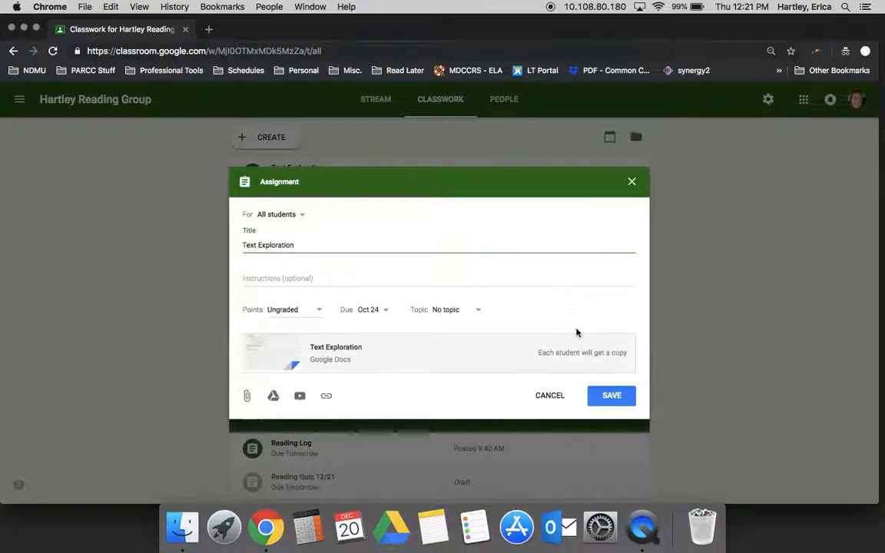
{"action": "mouse_move", "coordinate": [532, 299]}
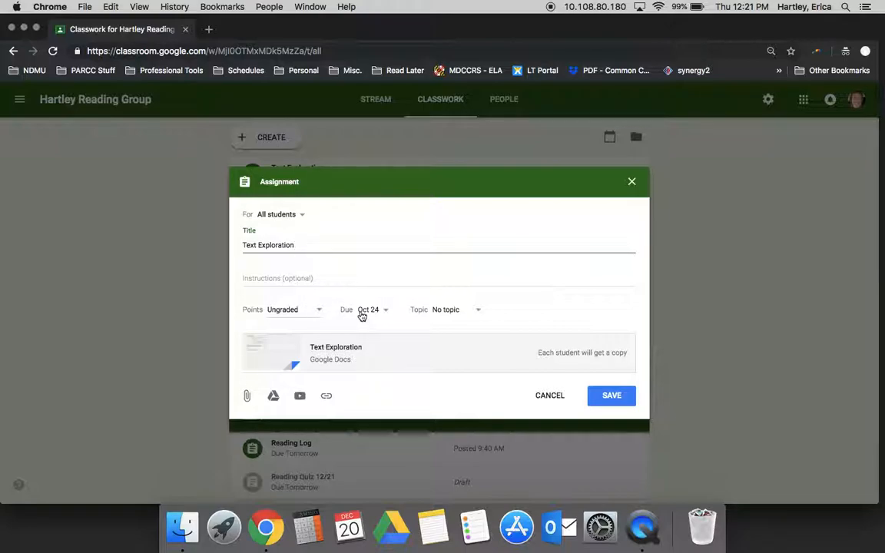
{"action": "mouse_move", "coordinate": [326, 397]}
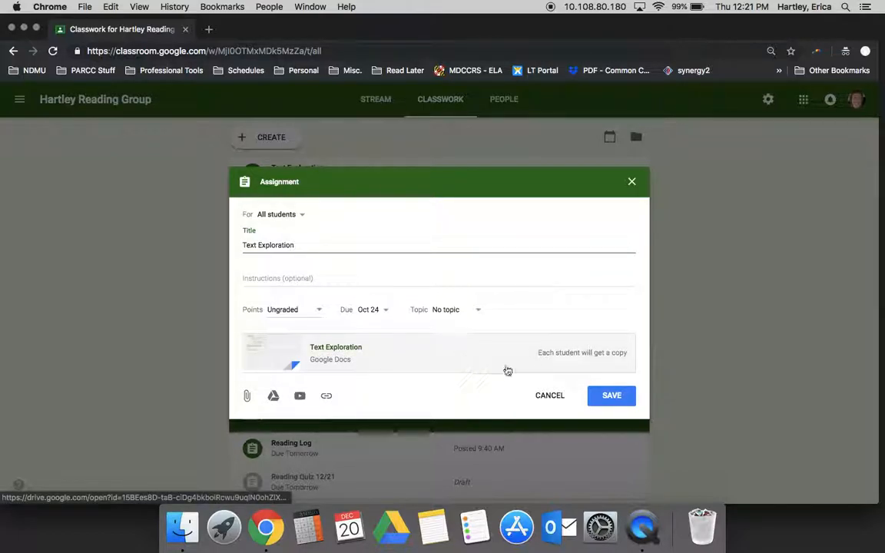
{"action": "mouse_move", "coordinate": [553, 316]}
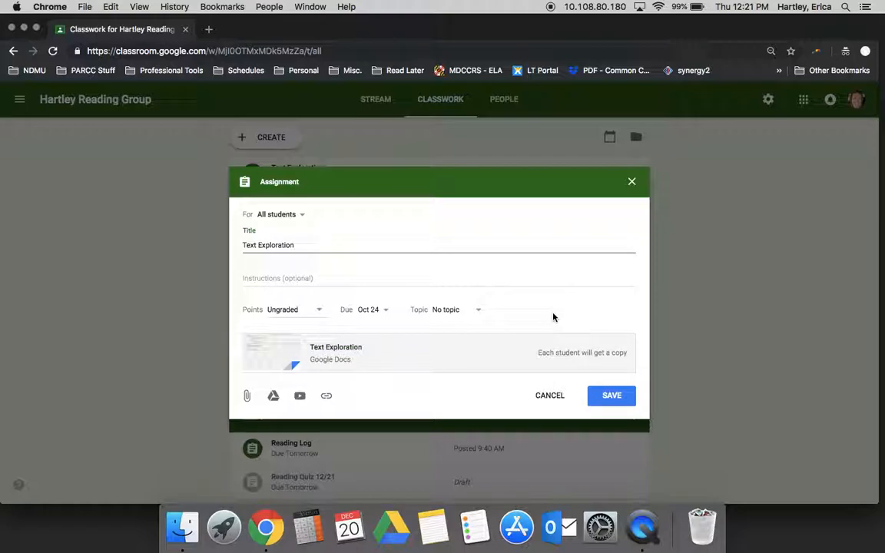
{"action": "mouse_move", "coordinate": [630, 344]}
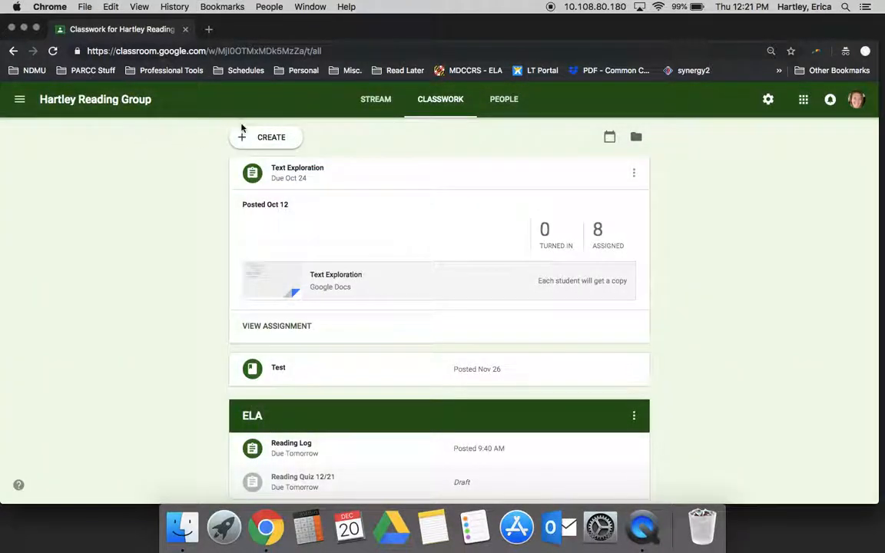
- Start a new assignment titled 'Test'
{"action": "left_click", "coordinate": [271, 137]}
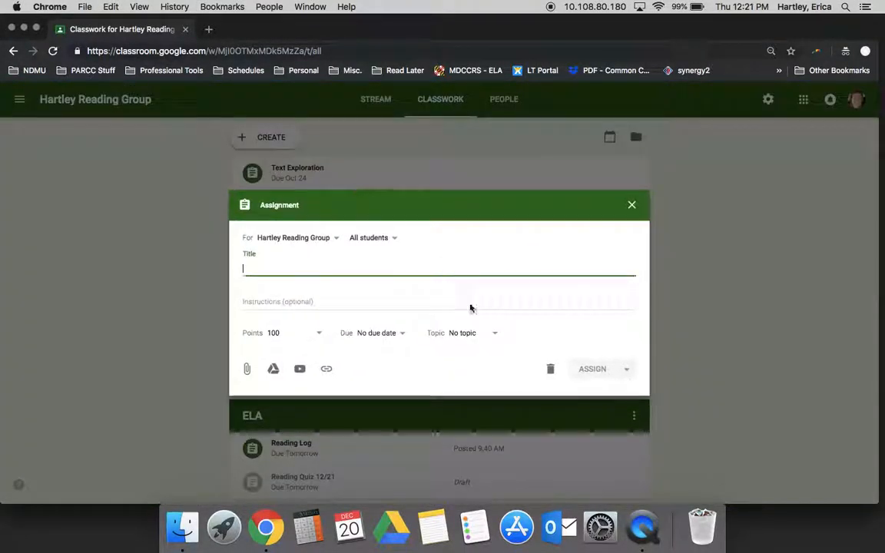
{"action": "type", "text": "T"}
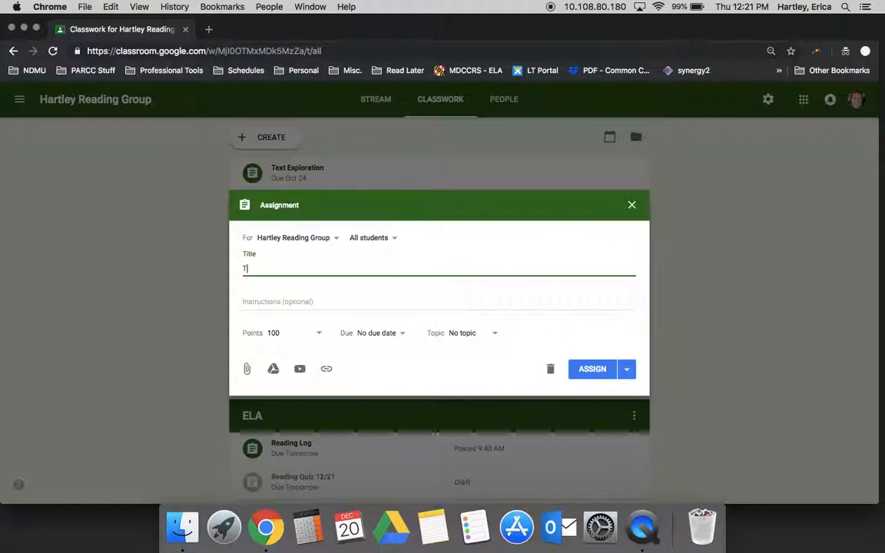
{"action": "type", "text": "est"}
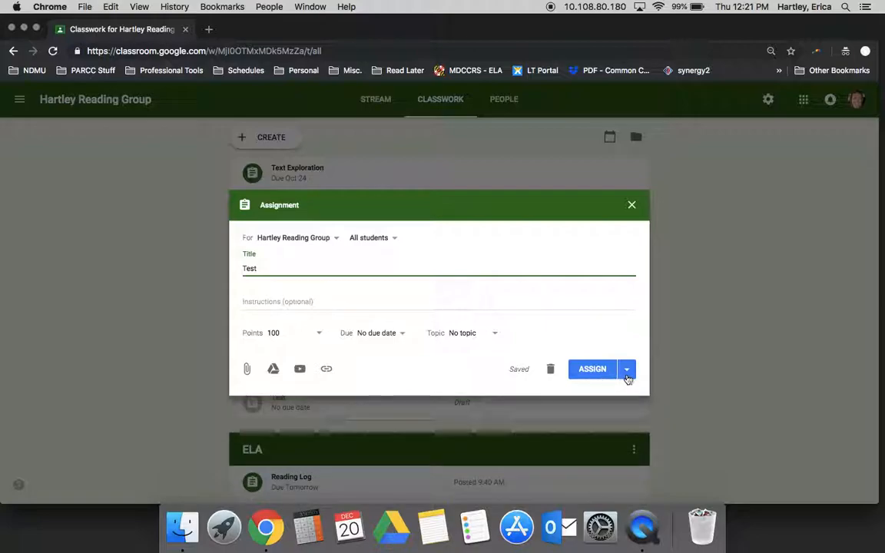
- Try scheduling it for Dec 21, 2018, then cancel the scheduling
{"action": "left_click", "coordinate": [627, 369]}
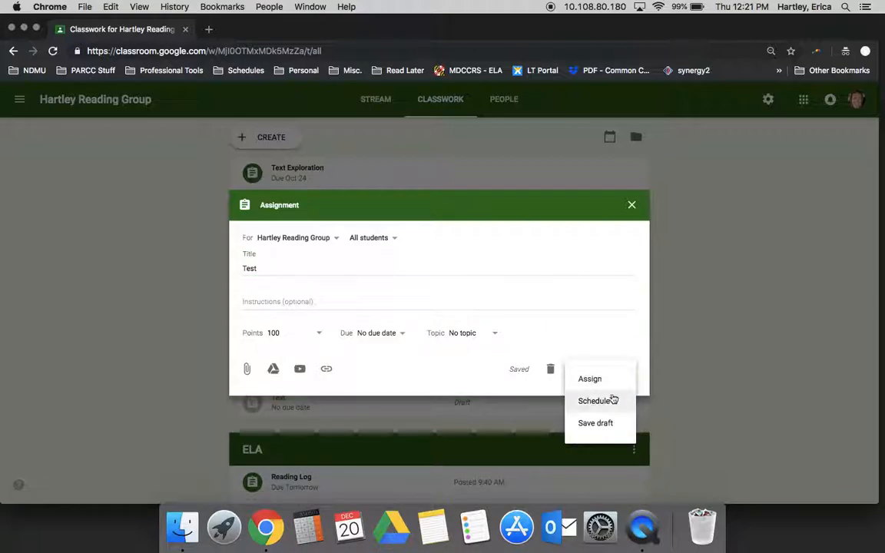
{"action": "left_click", "coordinate": [593, 400]}
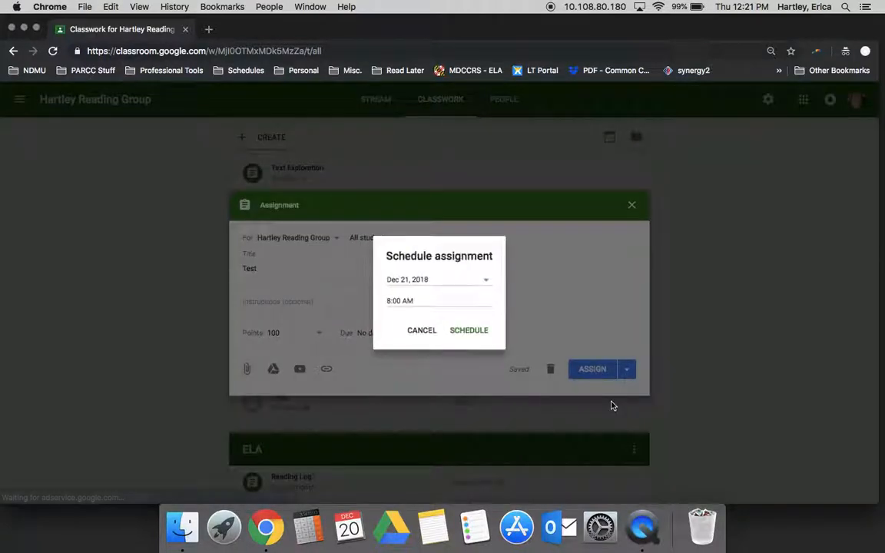
{"action": "left_click", "coordinate": [438, 280]}
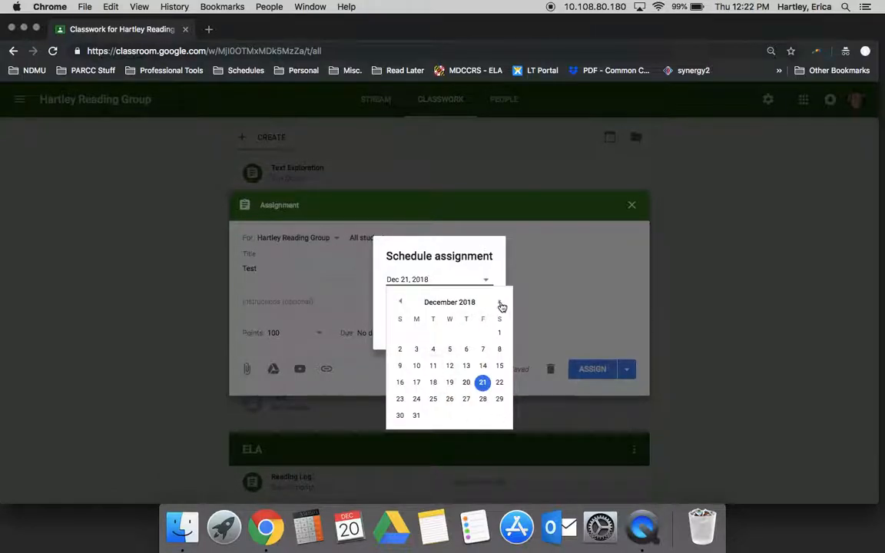
{"action": "left_click", "coordinate": [499, 301]}
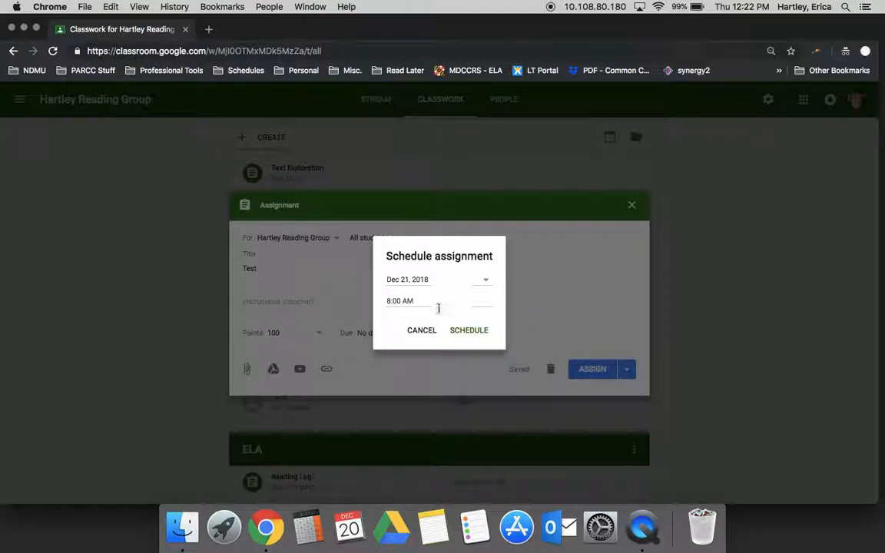
{"action": "left_click", "coordinate": [421, 329]}
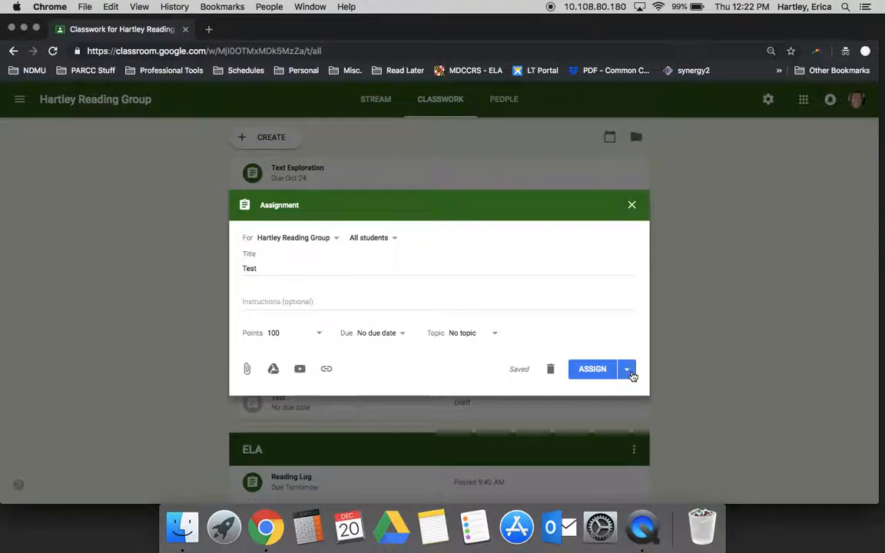
- Leave the Test assignment unposted so it is saved as a draft
{"action": "left_click", "coordinate": [627, 368]}
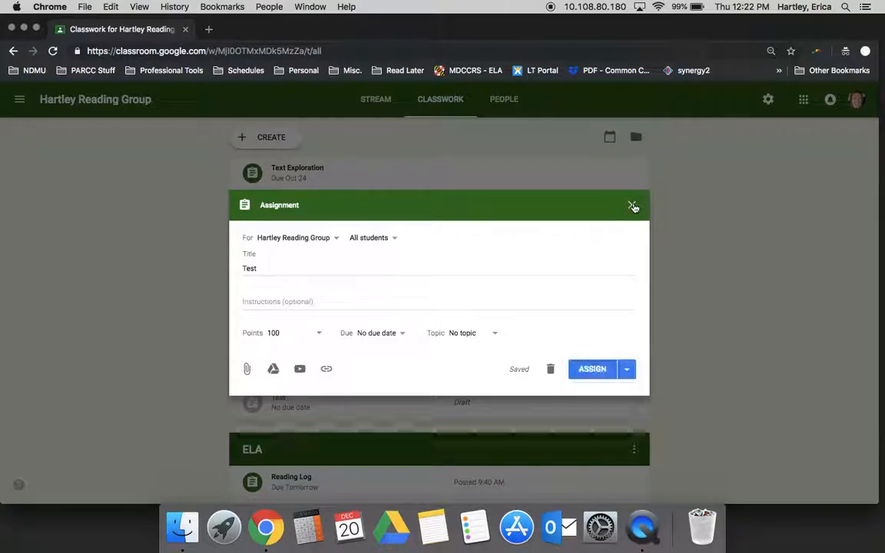
{"action": "left_click", "coordinate": [633, 205]}
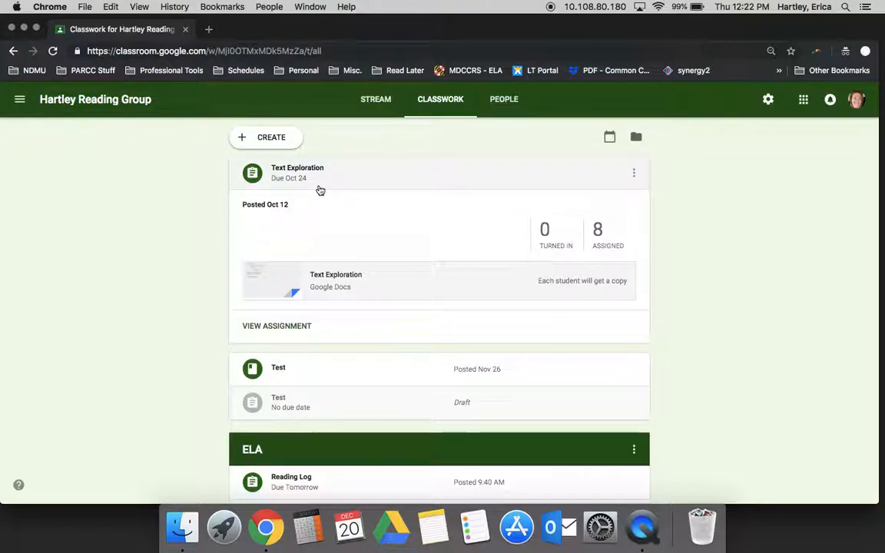
{"action": "mouse_move", "coordinate": [348, 190]}
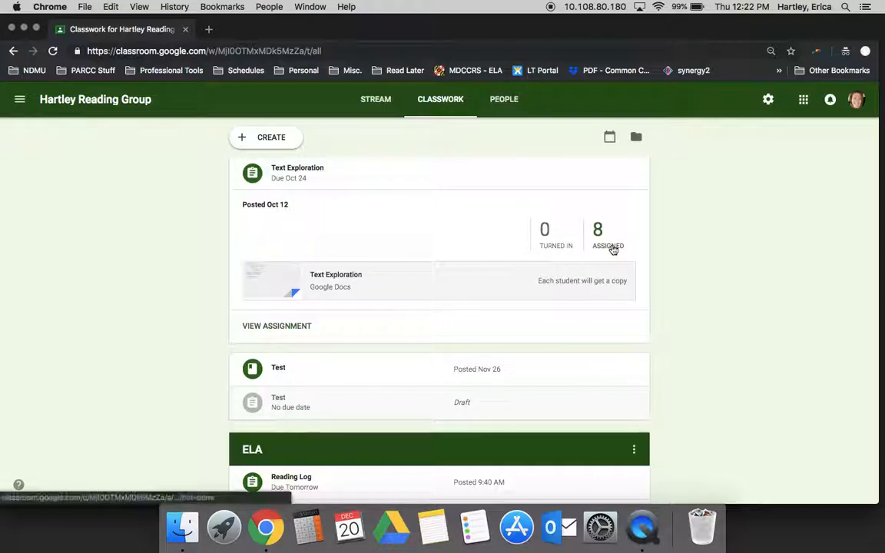
{"action": "mouse_move", "coordinate": [556, 246]}
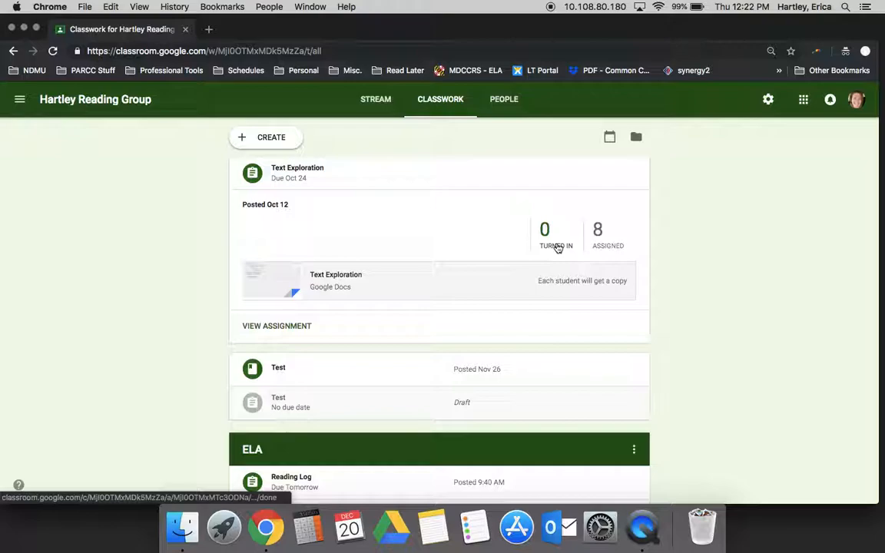
{"action": "mouse_move", "coordinate": [664, 243]}
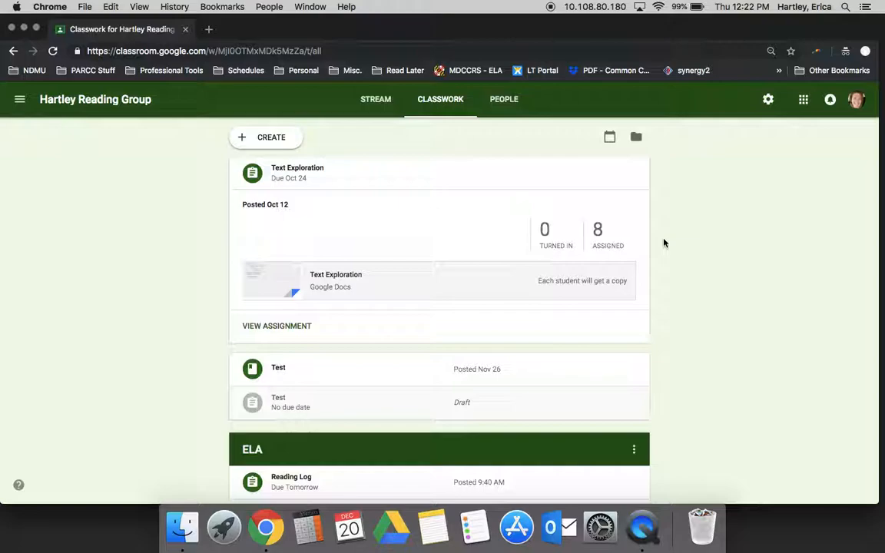
{"action": "mouse_move", "coordinate": [529, 236]}
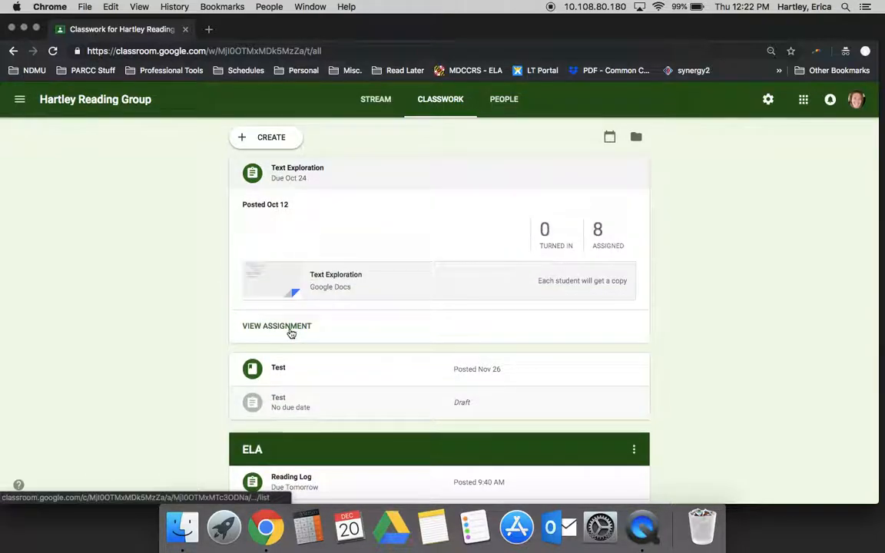
- View the Text Exploration student work list showing every student Missing
{"action": "left_click", "coordinate": [277, 326]}
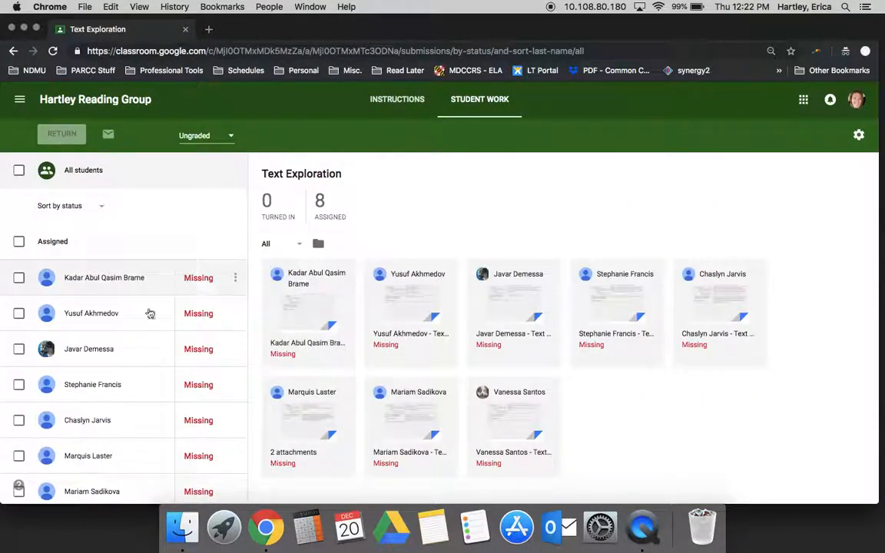
{"action": "scroll", "scroll_direction": "down", "scroll_amount": 3}
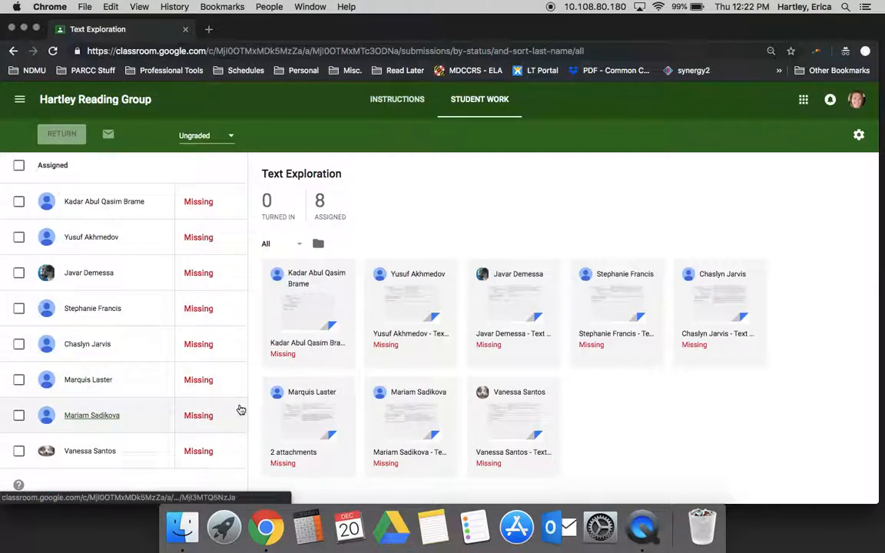
{"action": "mouse_move", "coordinate": [602, 389]}
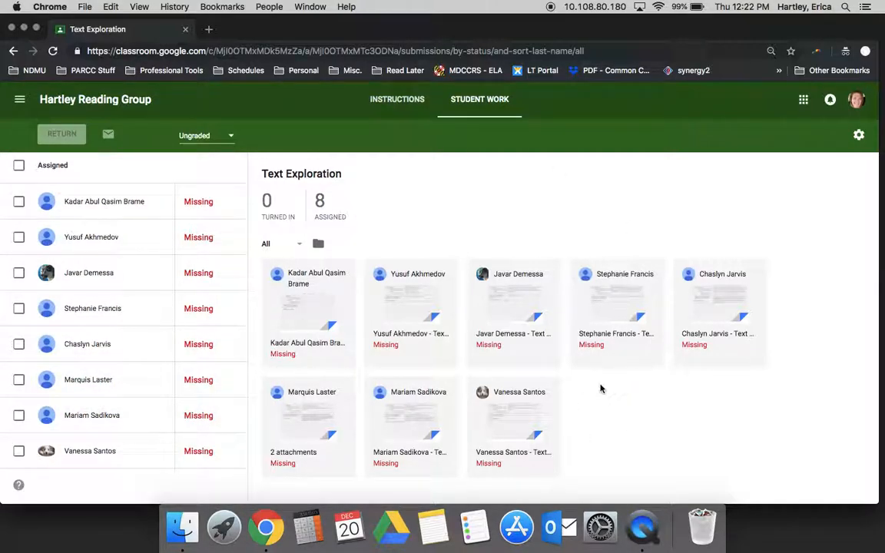
{"action": "mouse_move", "coordinate": [682, 359]}
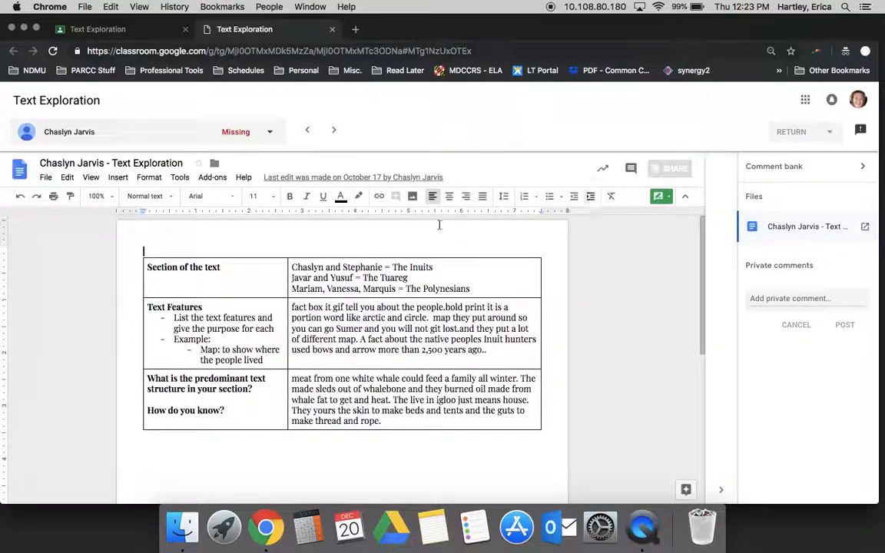
{"action": "left_click_drag", "start_coordinate": [394, 317], "coordinate": [485, 351]}
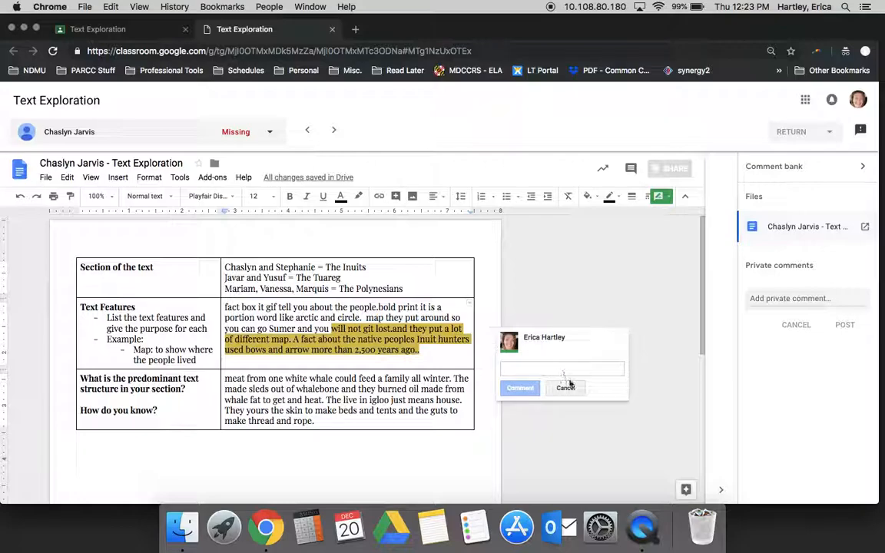
{"action": "left_click", "coordinate": [565, 387]}
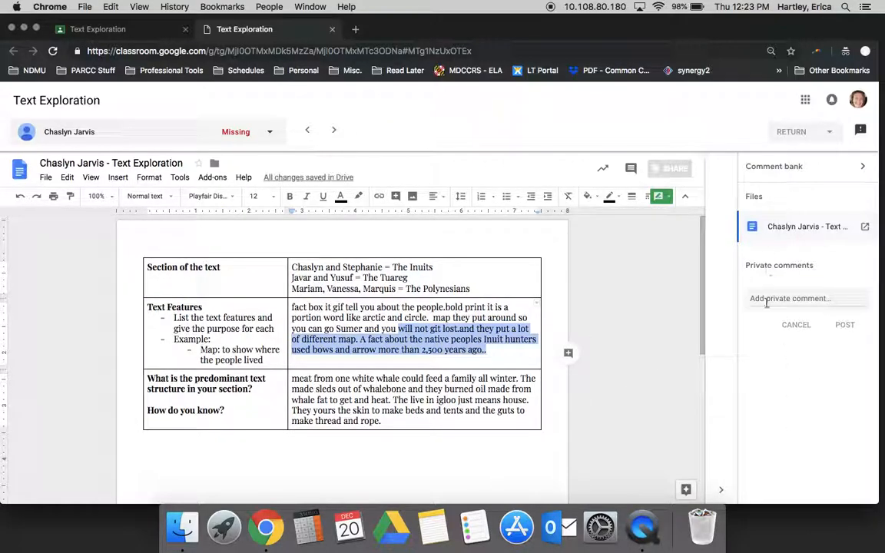
{"action": "left_click", "coordinate": [802, 298]}
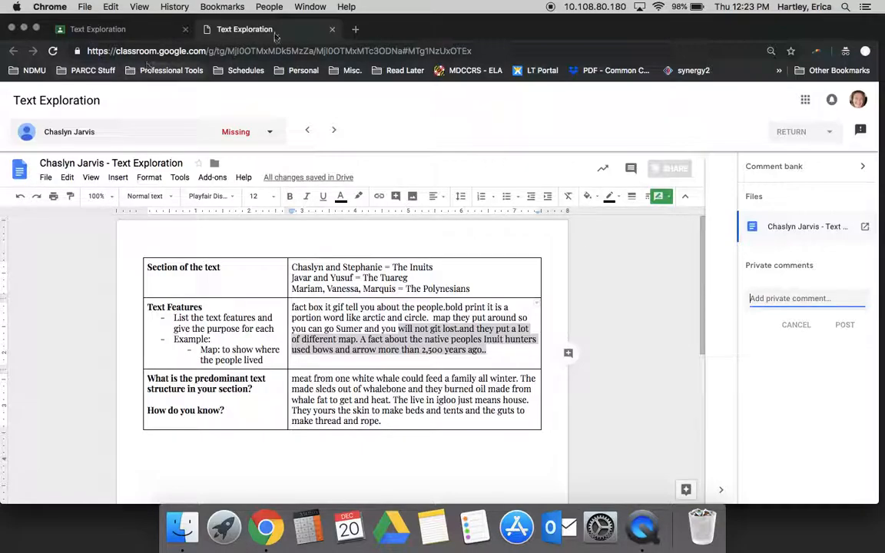
- Confirm updating Text Exploration from Ungraded to 4 points on the student work page
{"action": "left_click", "coordinate": [332, 29]}
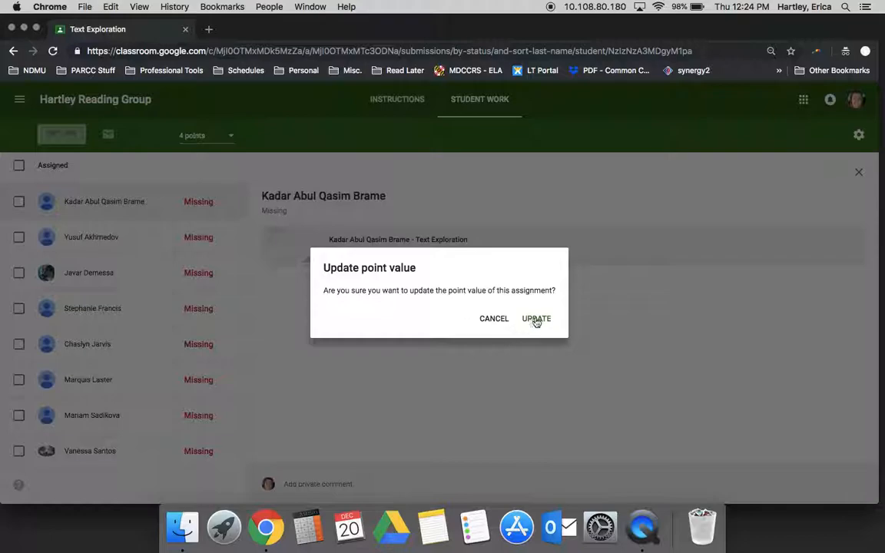
{"action": "left_click", "coordinate": [535, 318]}
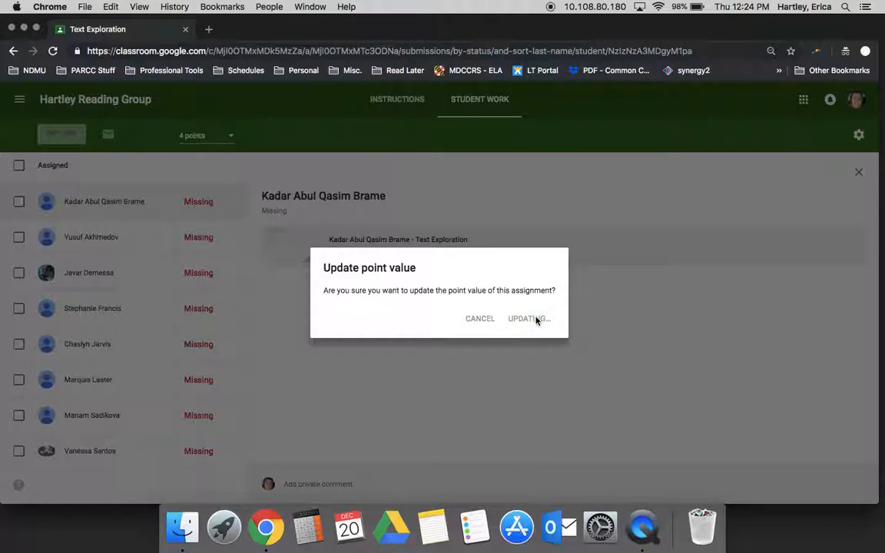
{"action": "left_click", "coordinate": [528, 318]}
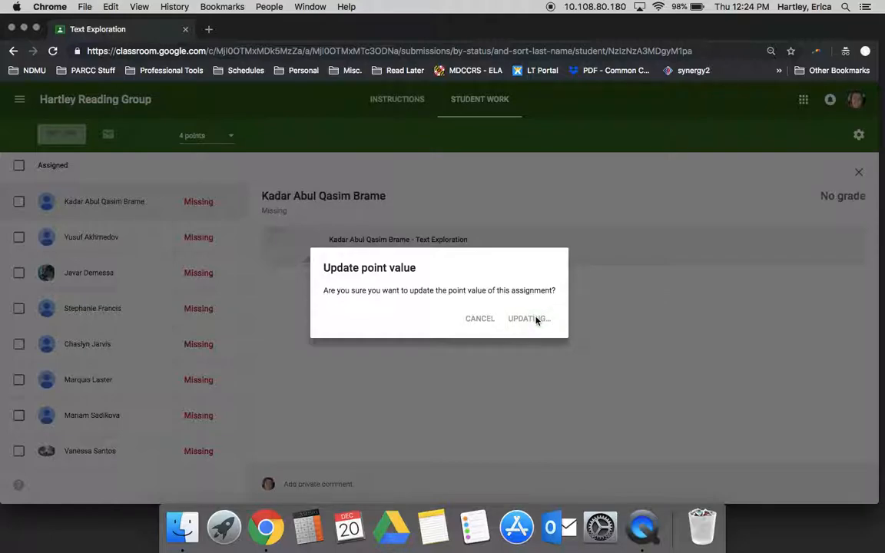
{"action": "left_click", "coordinate": [526, 318]}
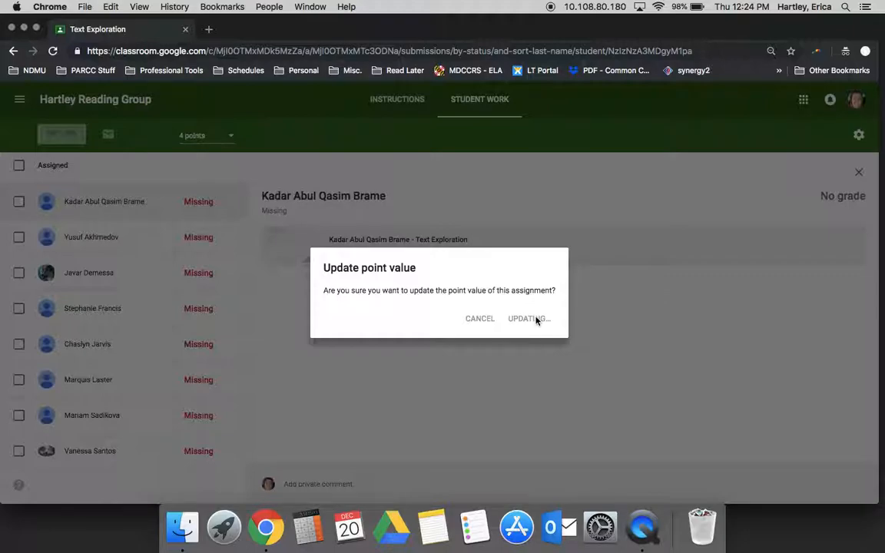
{"action": "left_click", "coordinate": [529, 318]}
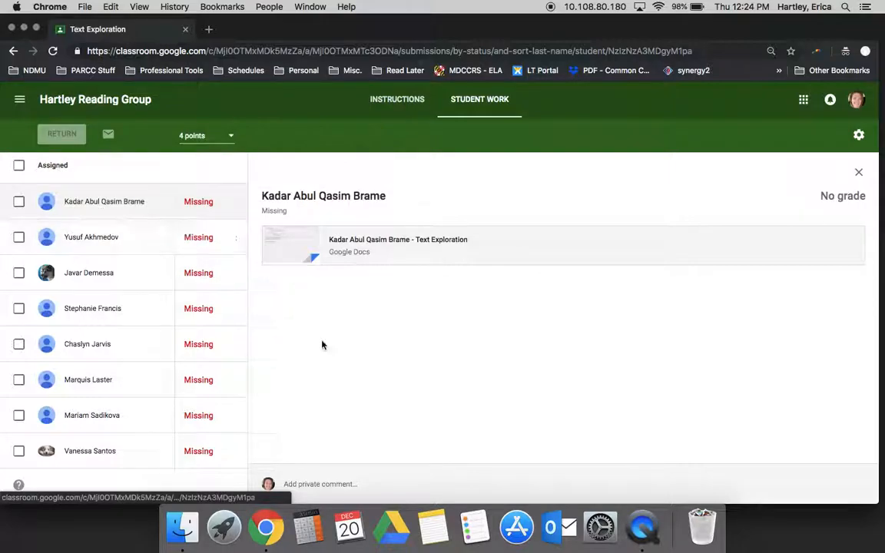
{"action": "mouse_move", "coordinate": [845, 215]}
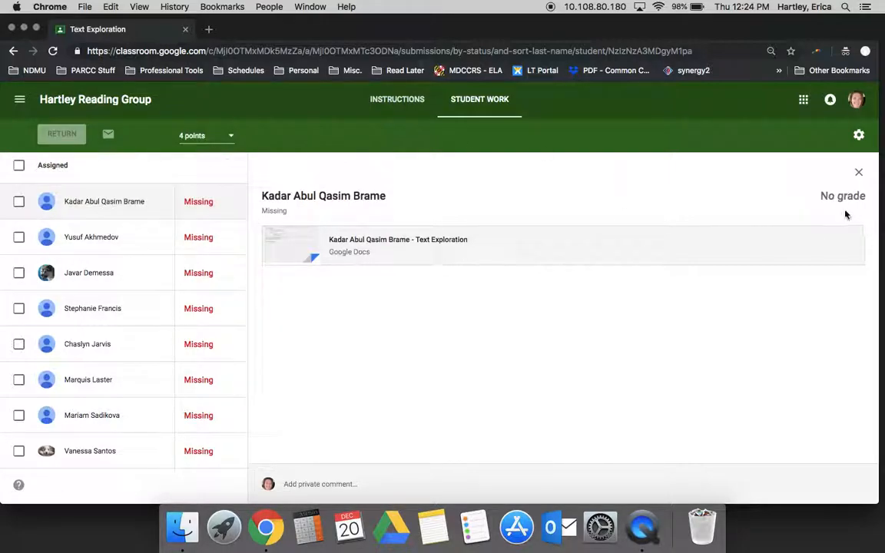
- Enter a draft score of 2 for the first student and move to the next
{"action": "left_click", "coordinate": [207, 201]}
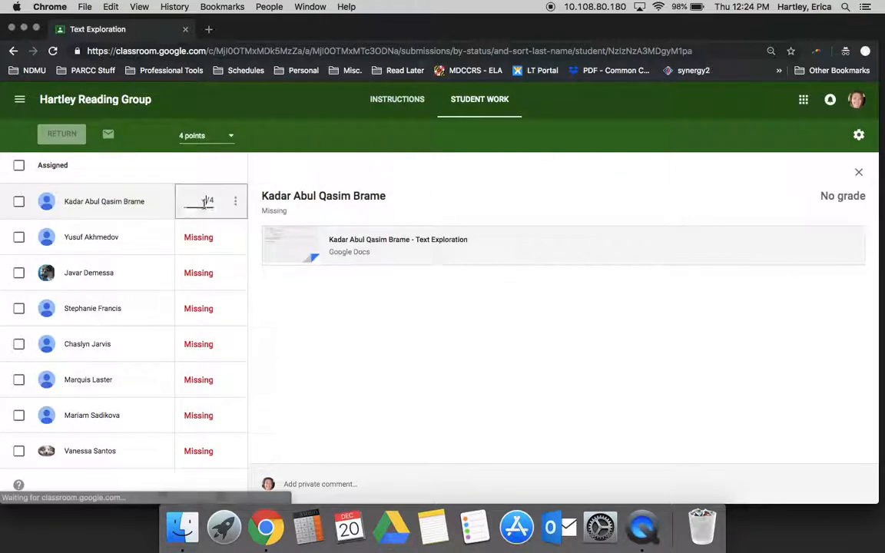
{"action": "type", "text": "2"}
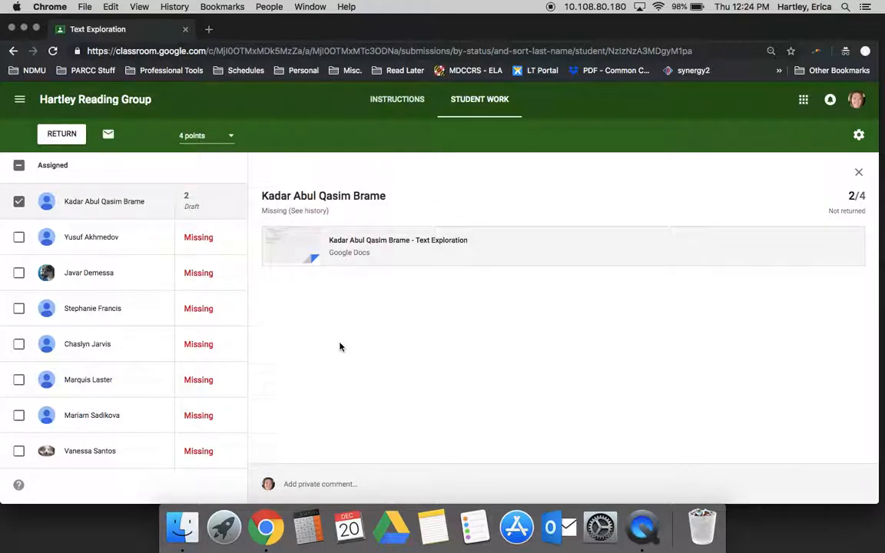
{"action": "left_click", "coordinate": [92, 237]}
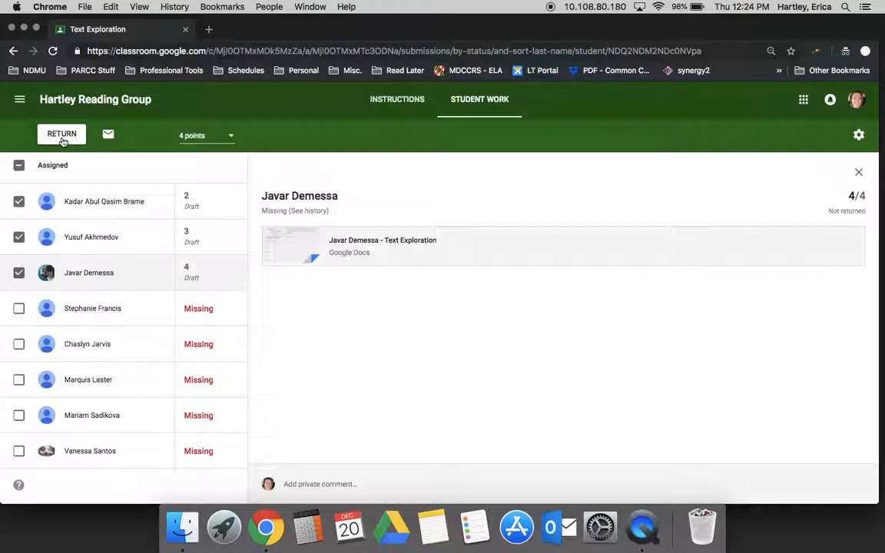
{"action": "mouse_move", "coordinate": [63, 141]}
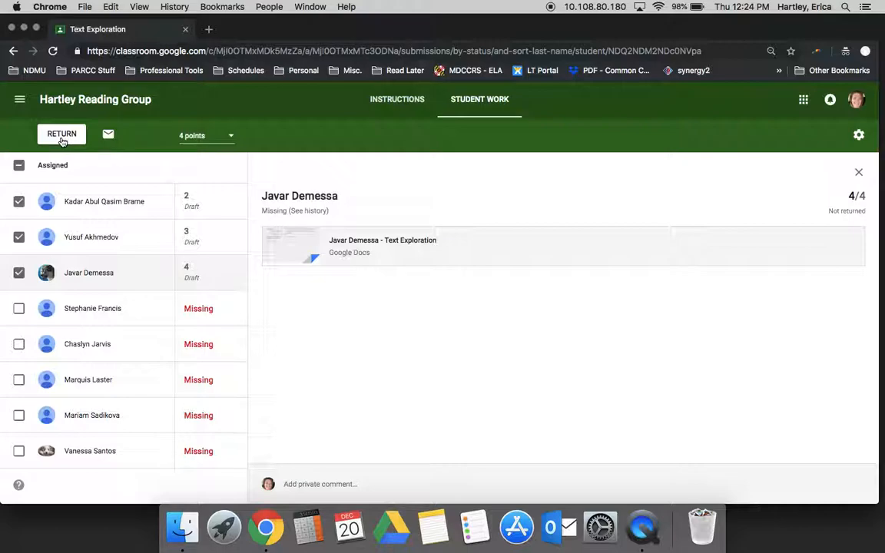